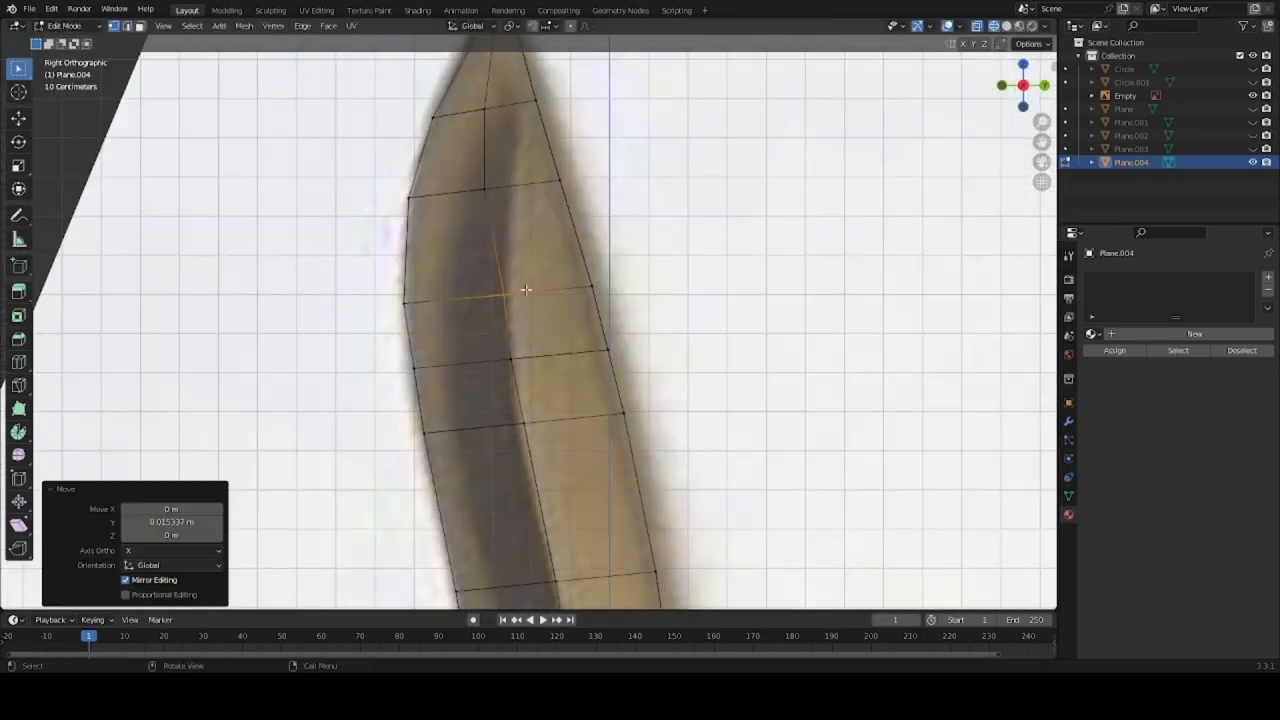
Move the selected knife blade vertices about 0.015 m along Y with Mirror Editing on
key(s)
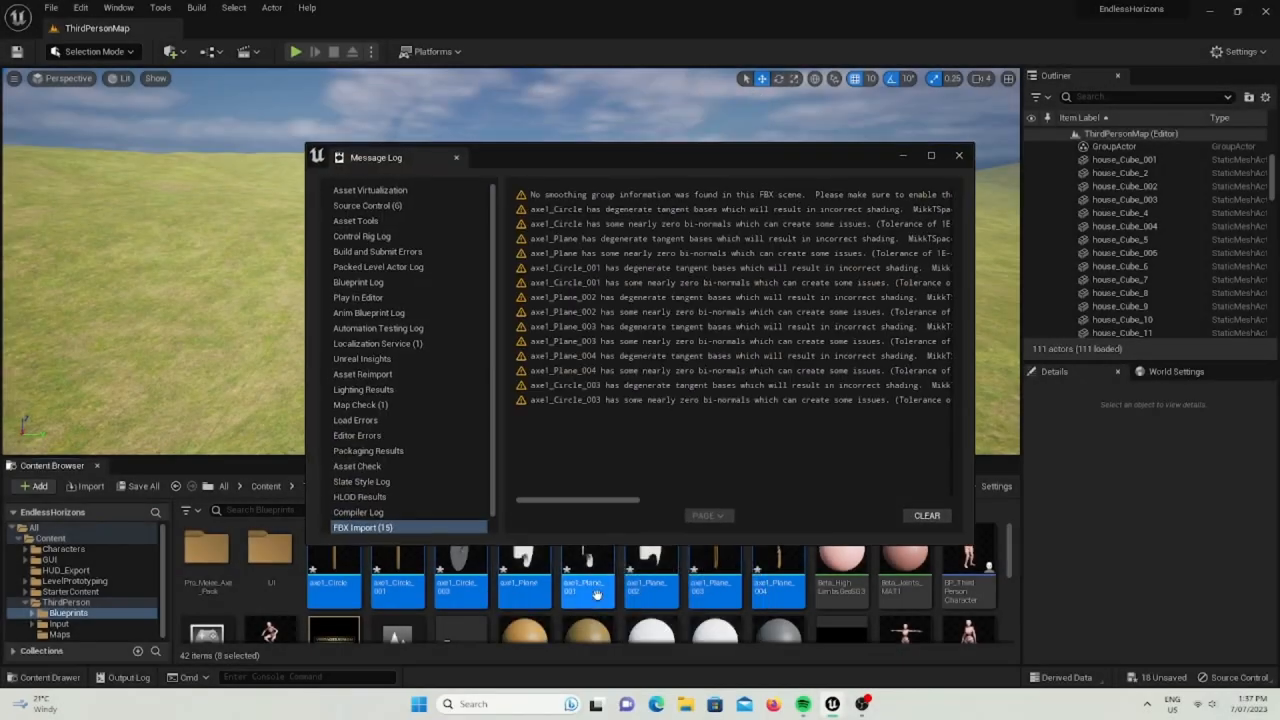
Check the FBX Import degenerate tangent warnings for the axe1 meshes in the Message Log
click(958, 155)
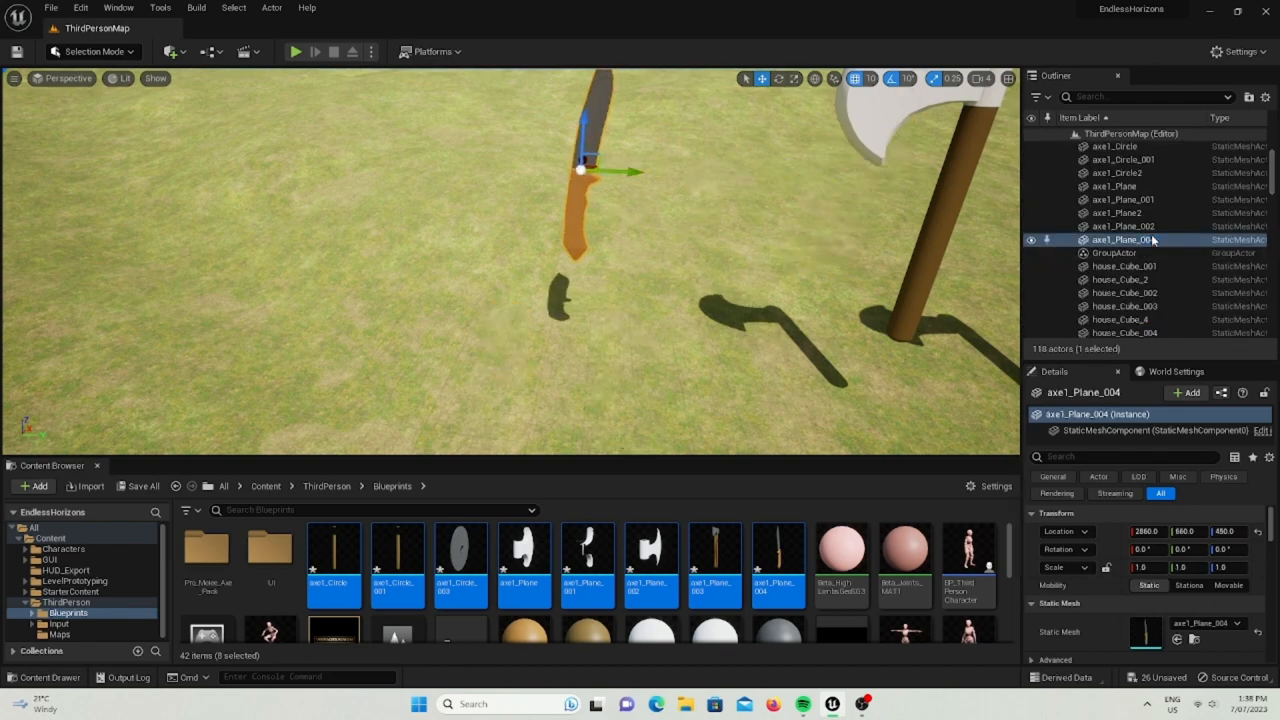
Commit the new name 'Knife' for the axe1_Plane_004 actor in the Outliner
click(1114, 239)
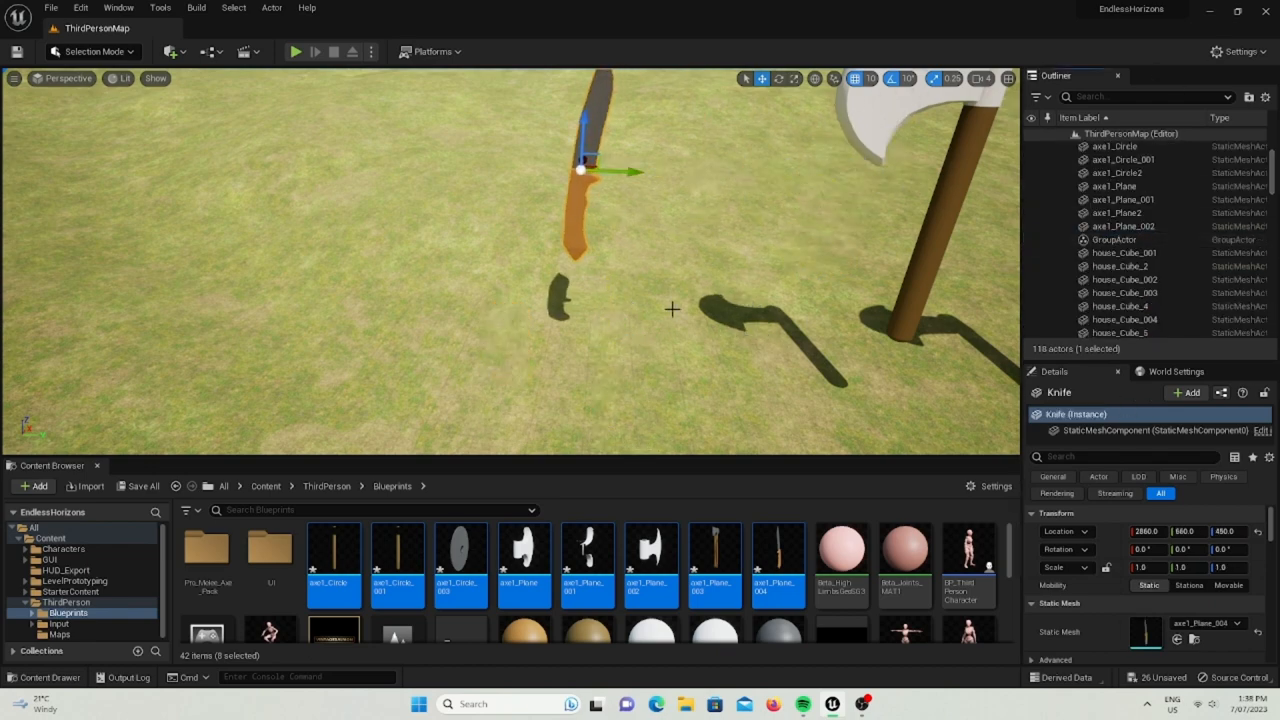